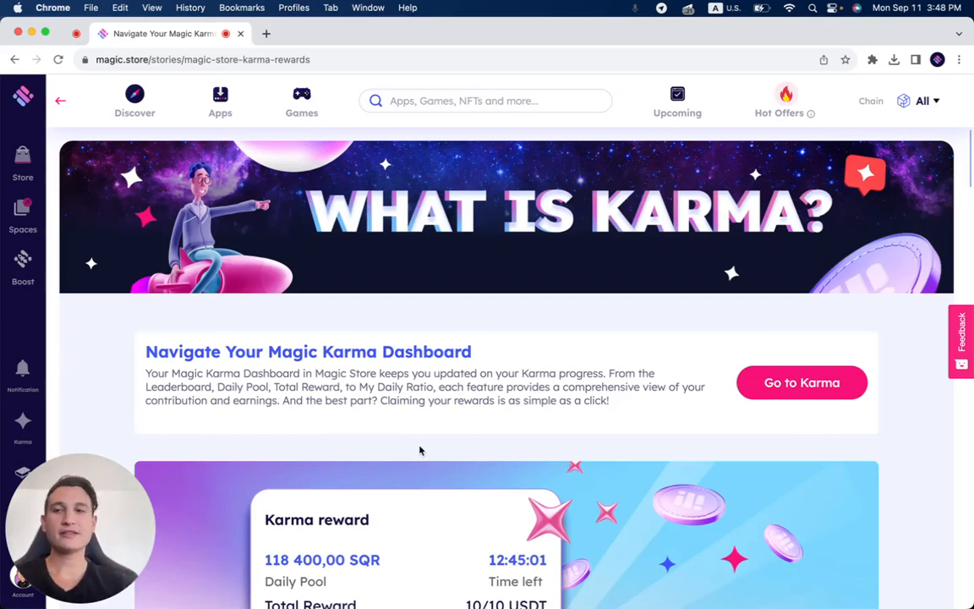
pyautogui.moveTo(71, 425)
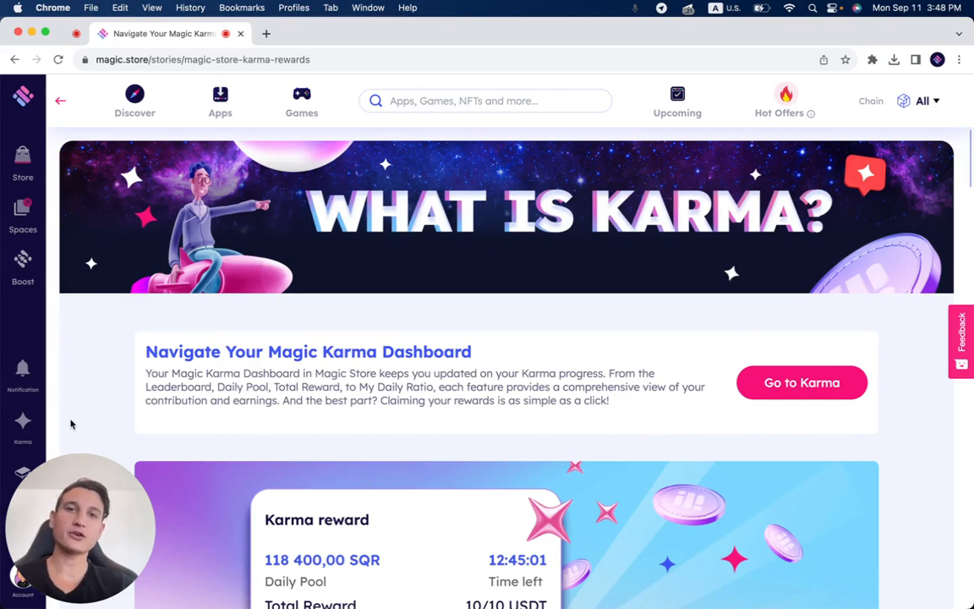
pyautogui.moveTo(73, 479)
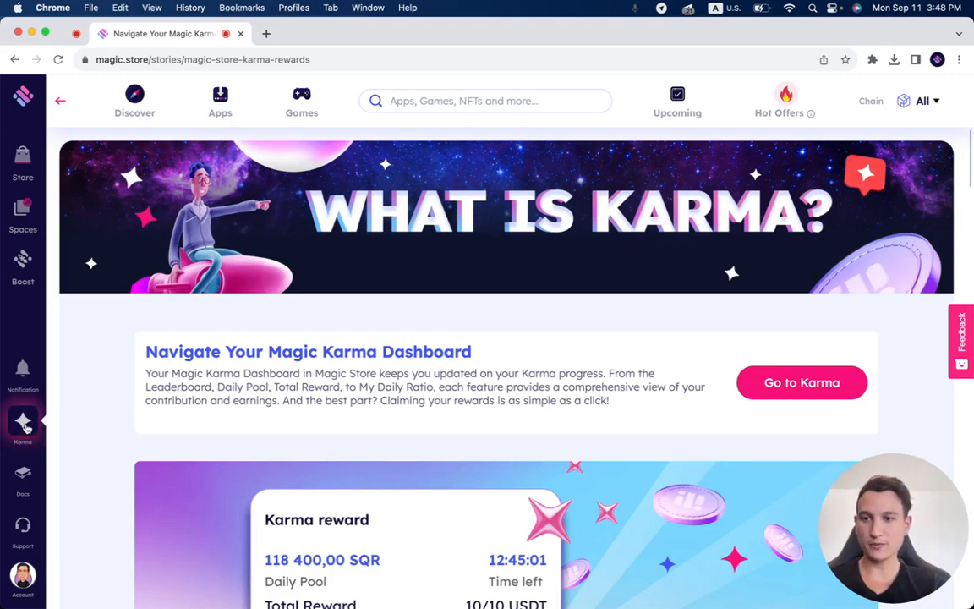
# - Open the Karma Rewards Guide from the sidebar, then go to the Temple Wallet app page
pyautogui.click(23, 420)
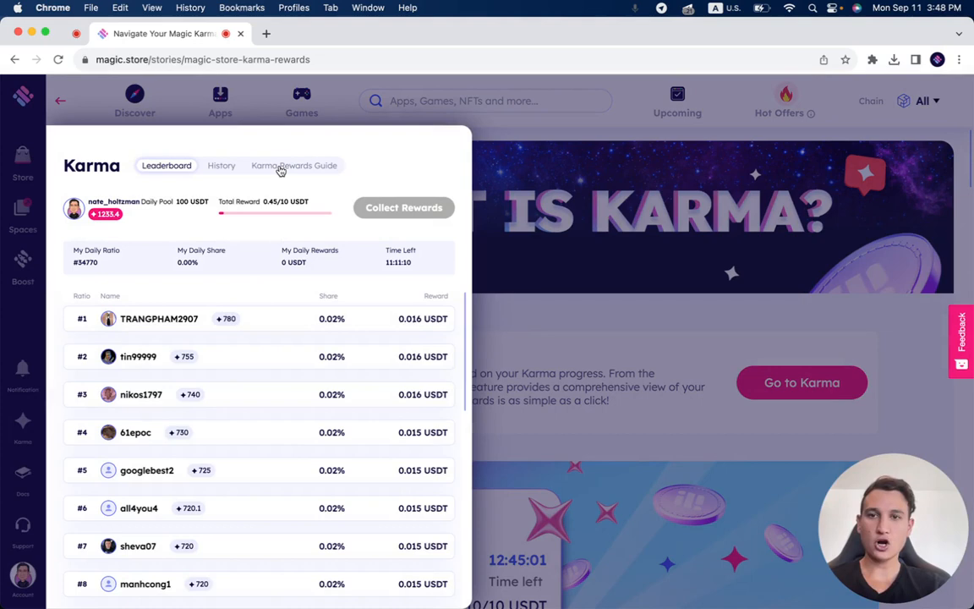
pyautogui.click(293, 165)
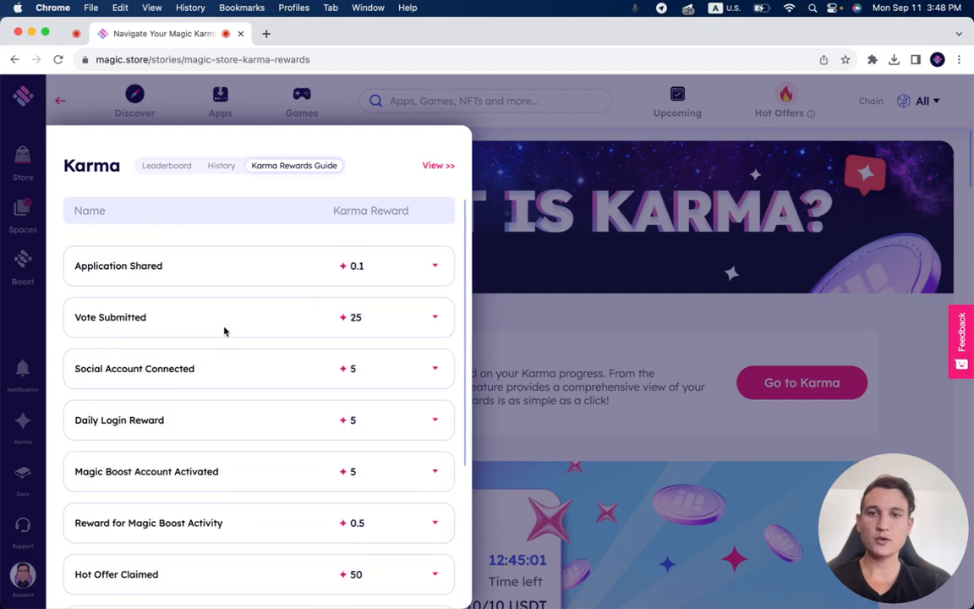
pyautogui.moveTo(222, 288)
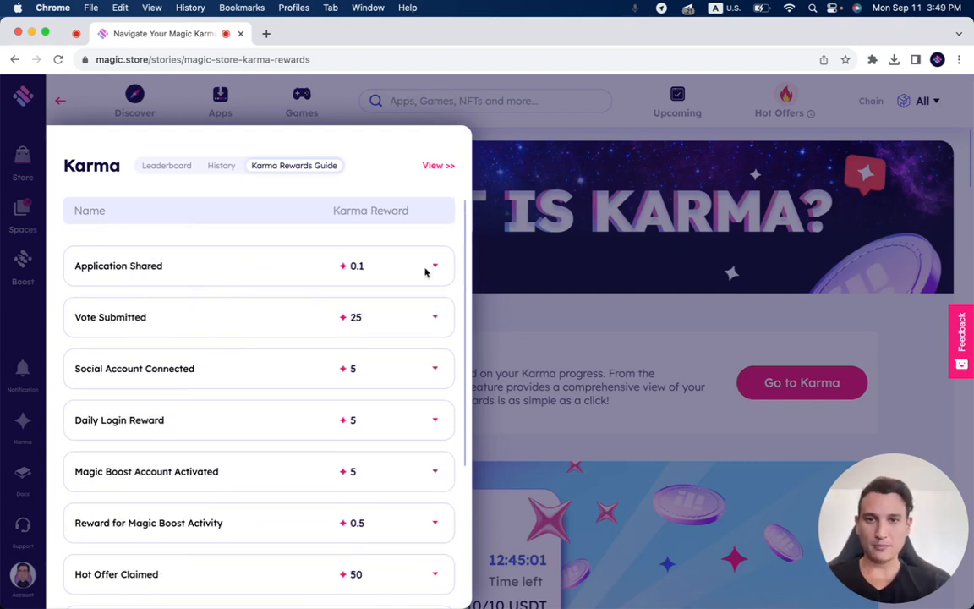
pyautogui.click(431, 266)
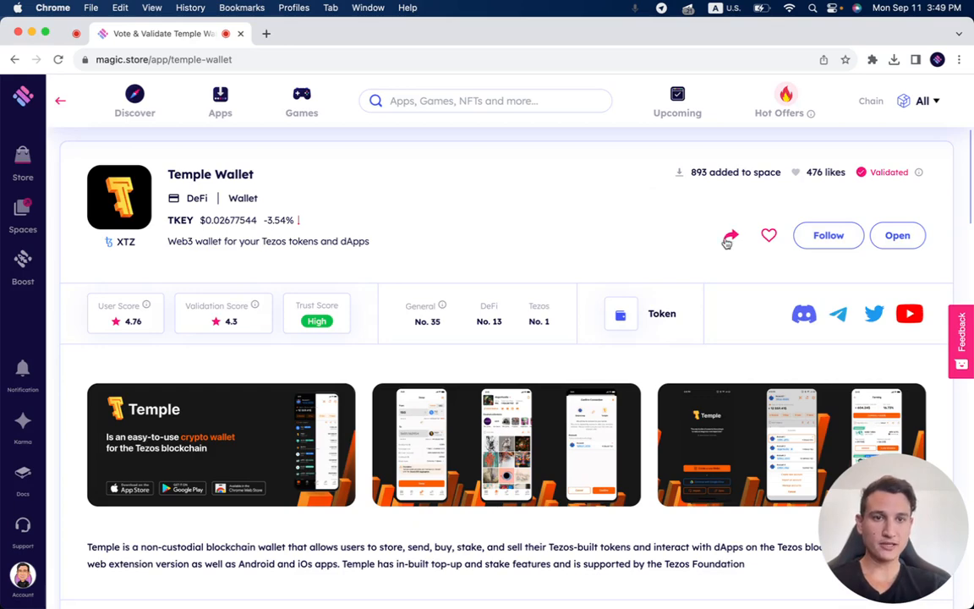
# - Open the share dialog for Temple Wallet
pyautogui.click(729, 236)
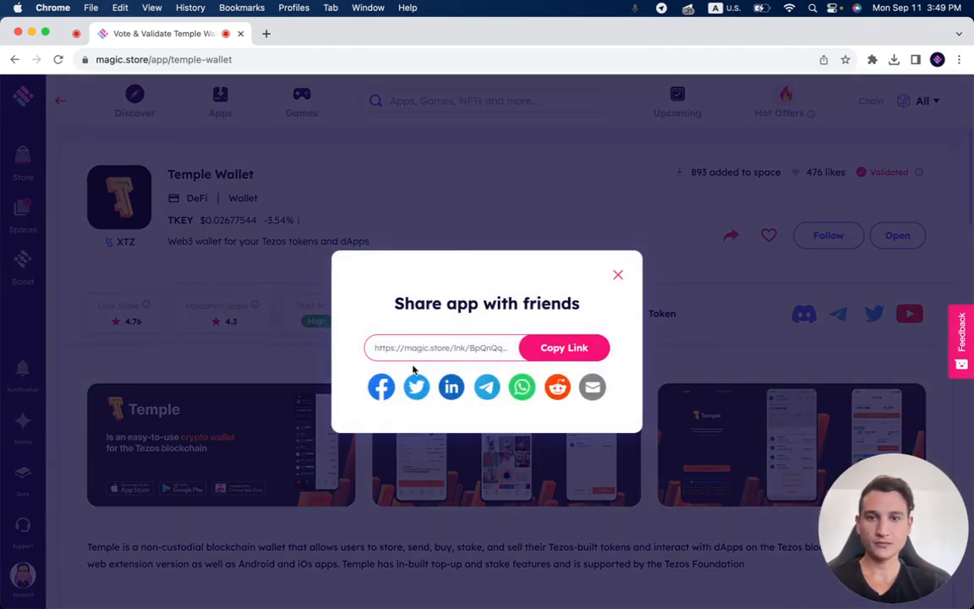
pyautogui.moveTo(557, 386)
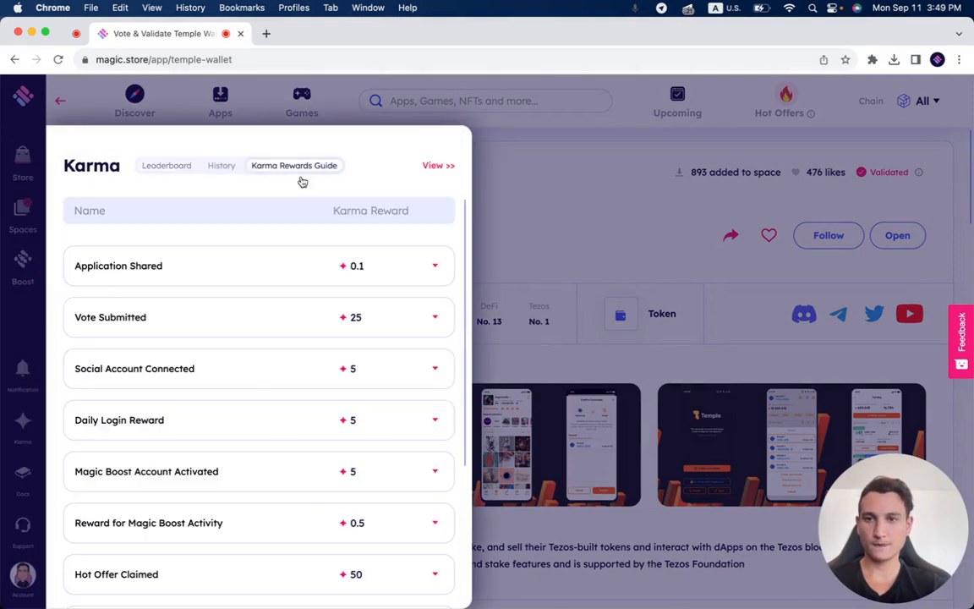
# - Expand and collapse Application Shared, then expand Vote Submitted (25 karma per project)
pyautogui.click(436, 266)
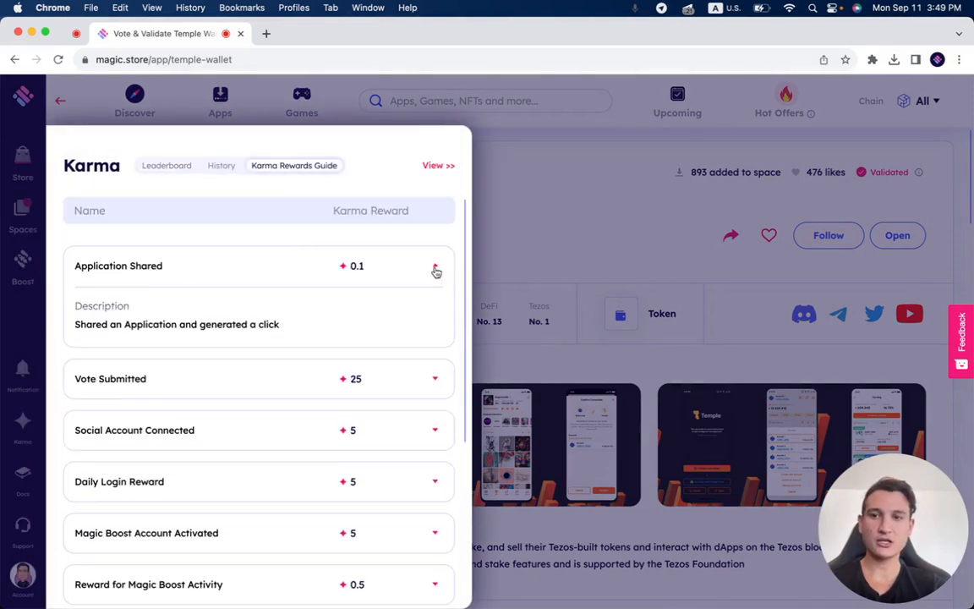
pyautogui.click(435, 268)
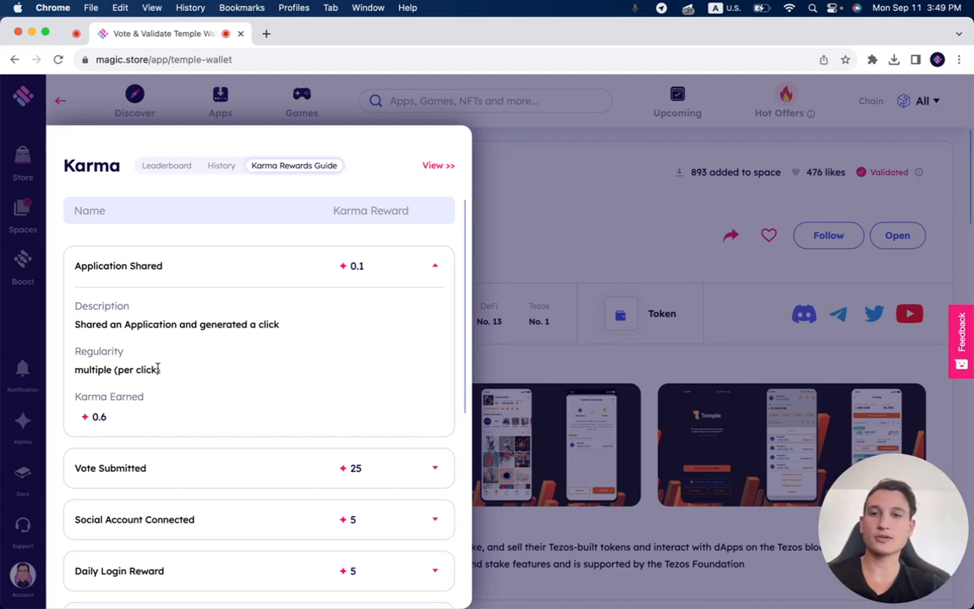
pyautogui.moveTo(166, 364)
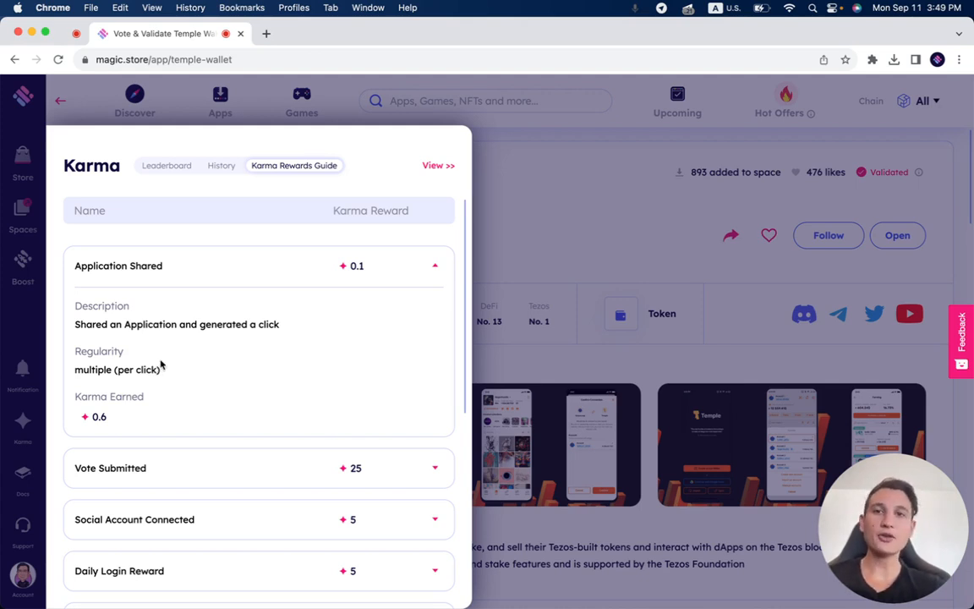
pyautogui.moveTo(107, 422)
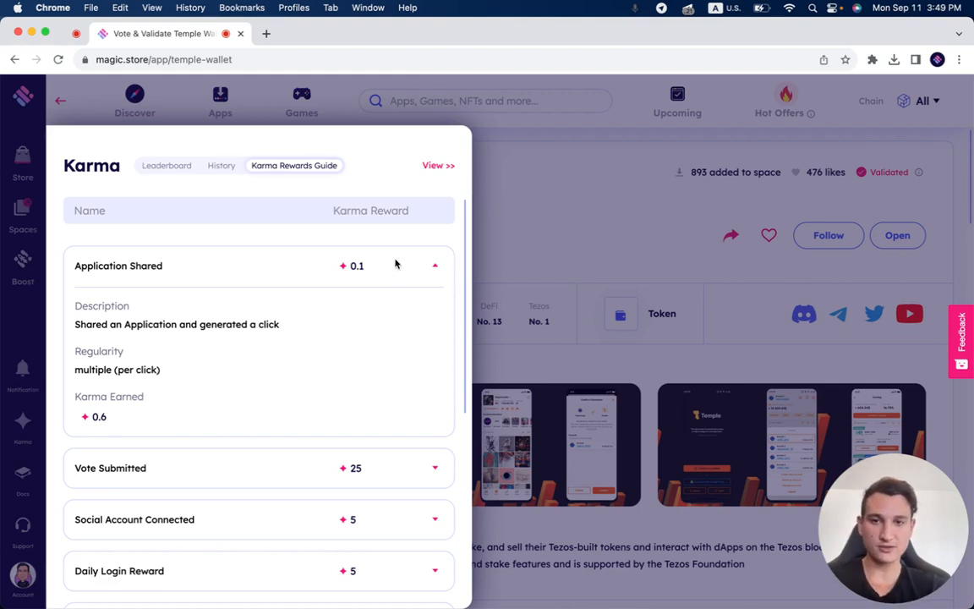
pyautogui.click(433, 265)
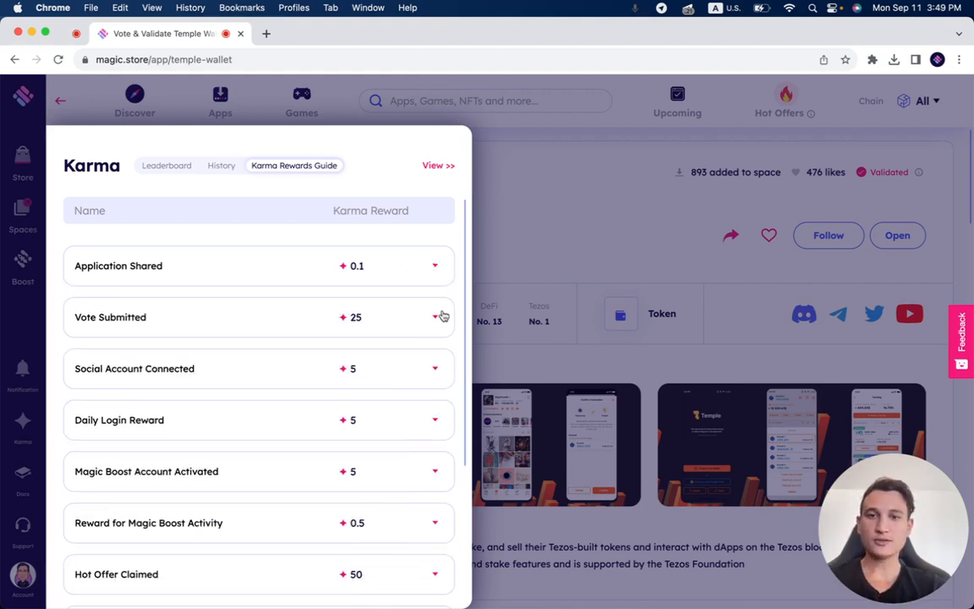
pyautogui.click(434, 317)
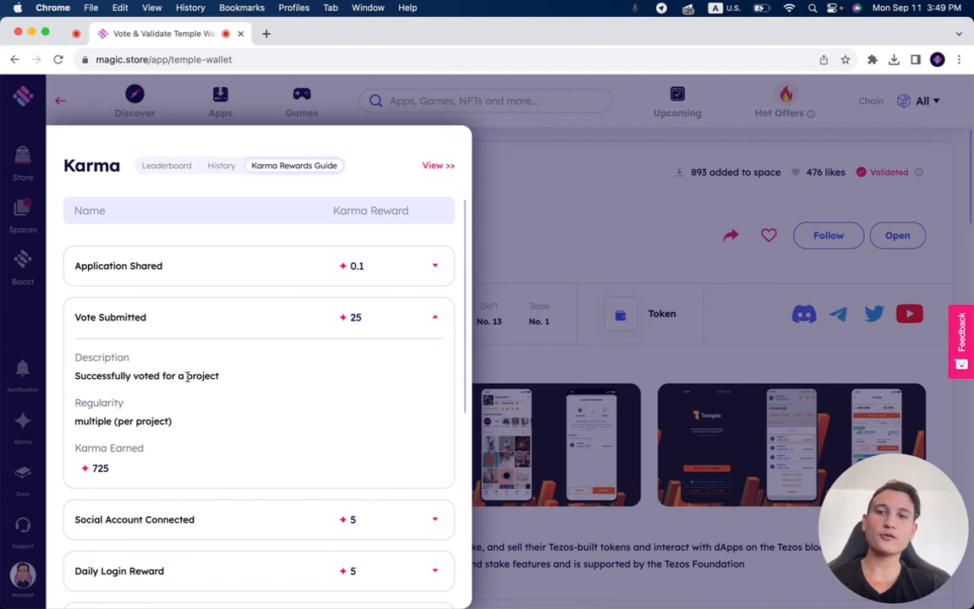
pyautogui.moveTo(151, 433)
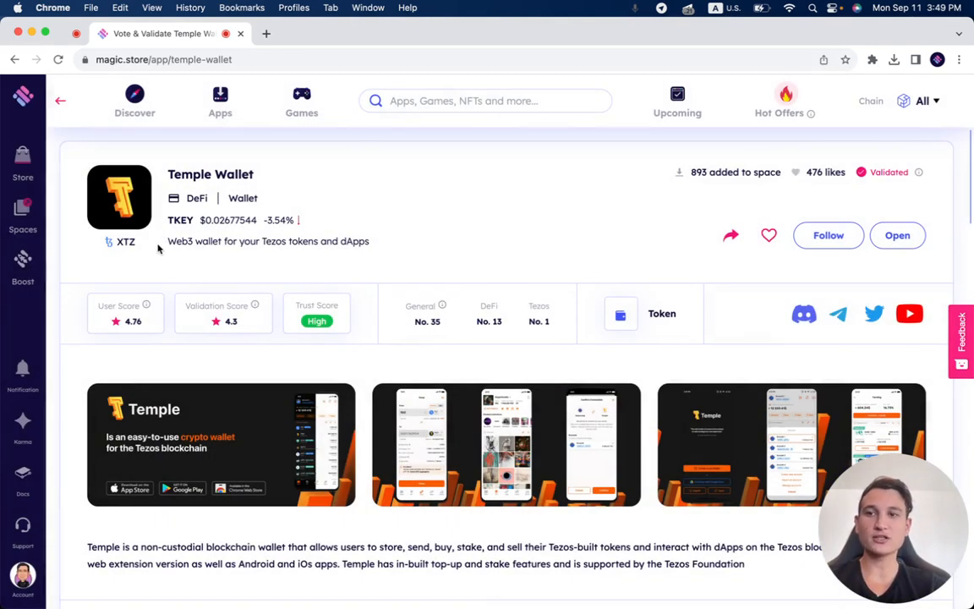
# - Open 4EVERLAND from the Under Validation list, scroll to Validation, and show the Karma panel
pyautogui.click(58, 101)
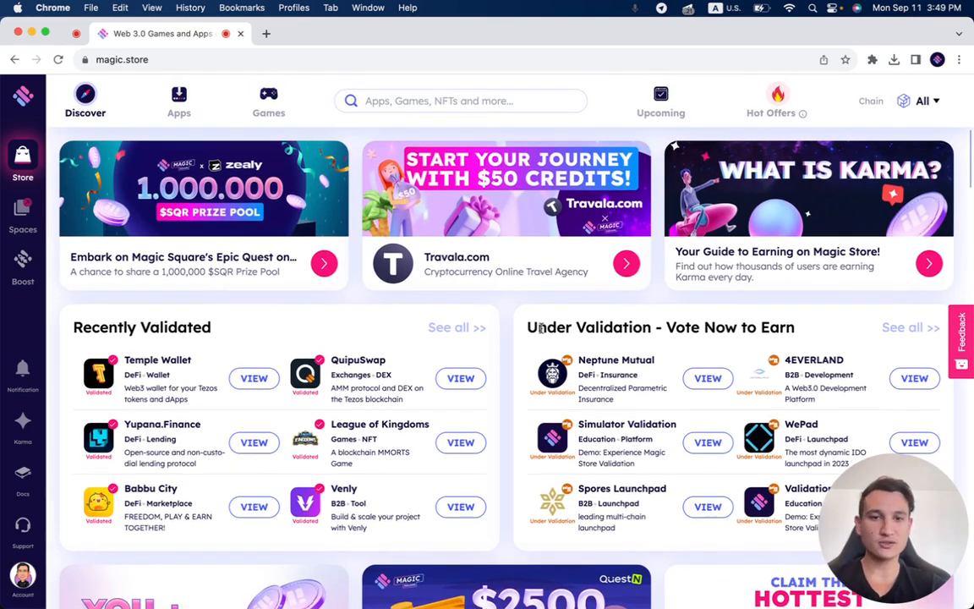
pyautogui.click(908, 327)
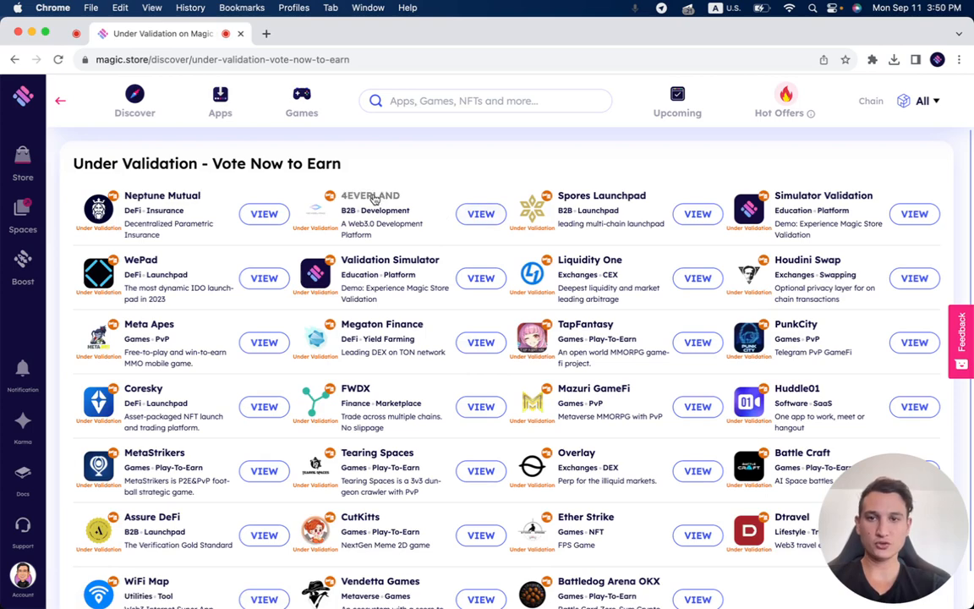
pyautogui.click(368, 195)
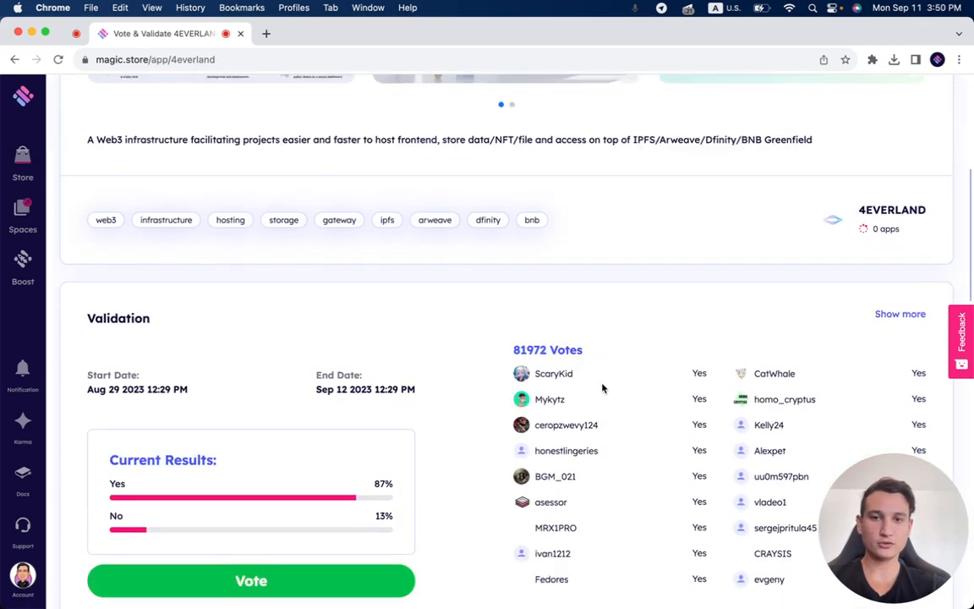
pyautogui.scroll(-3)
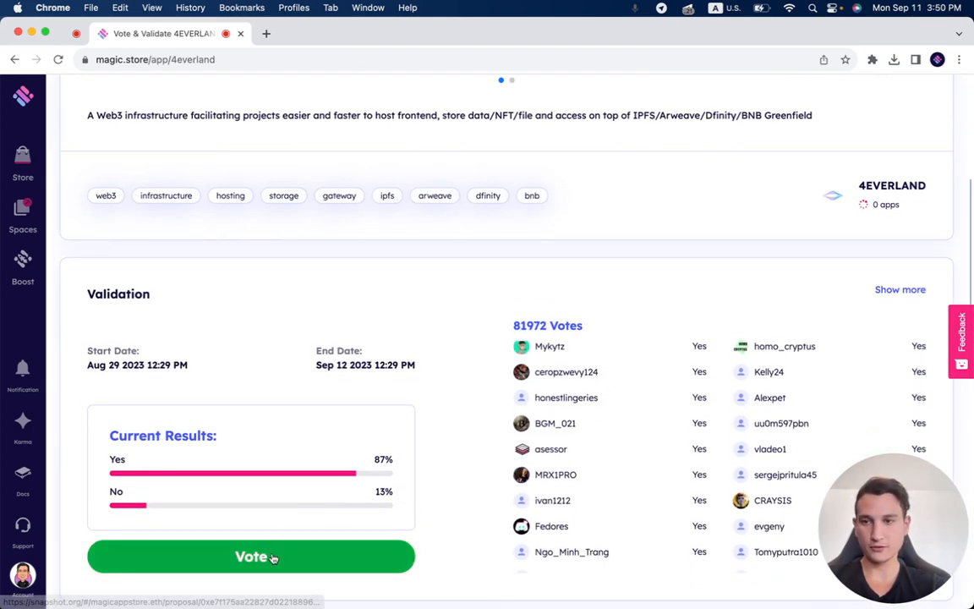
pyautogui.click(23, 426)
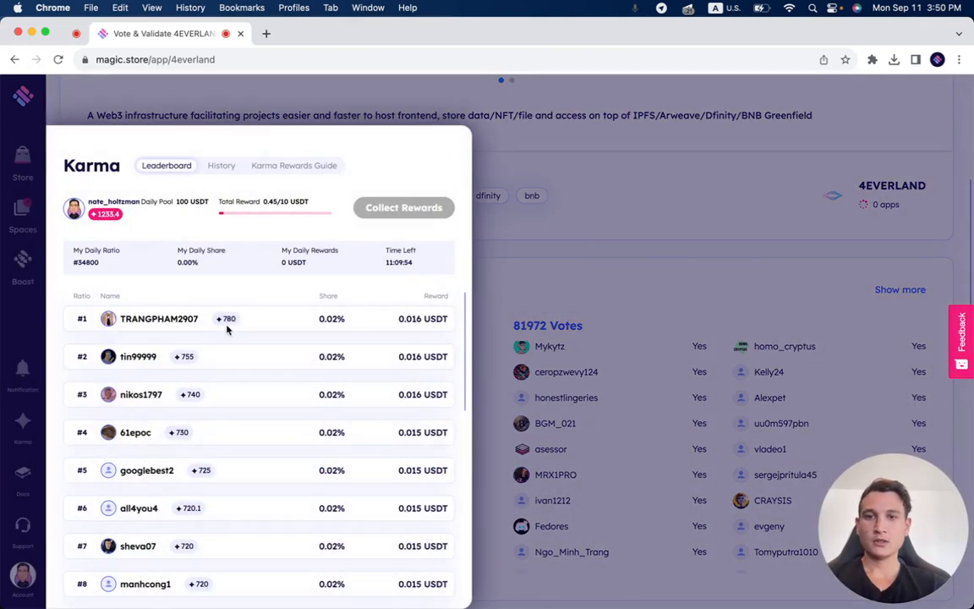
# - In the Rewards Guide, expand Social Account Connected, then Daily Login Reward (288.8 karma)
pyautogui.click(293, 164)
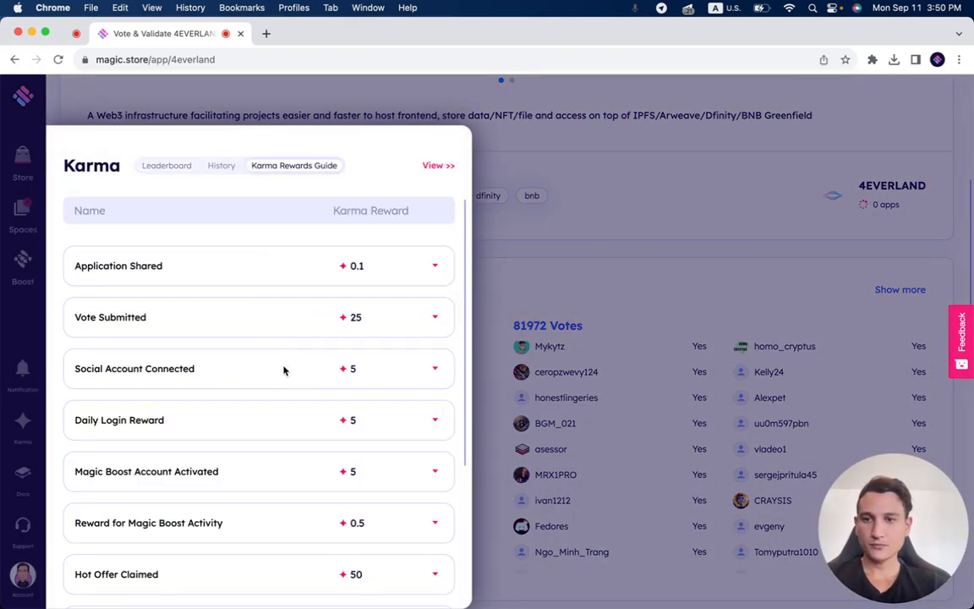
pyautogui.click(434, 369)
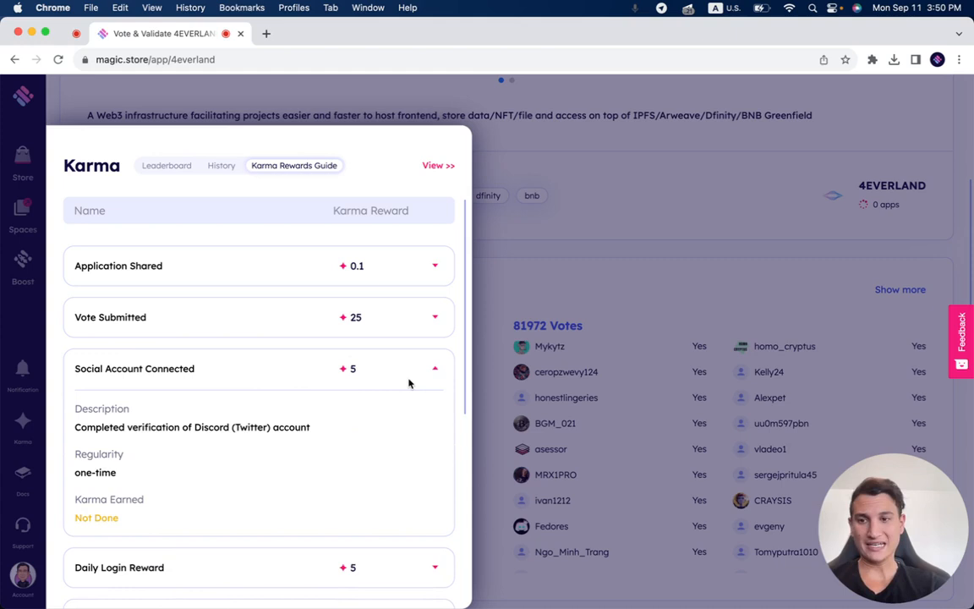
pyautogui.scroll(-3)
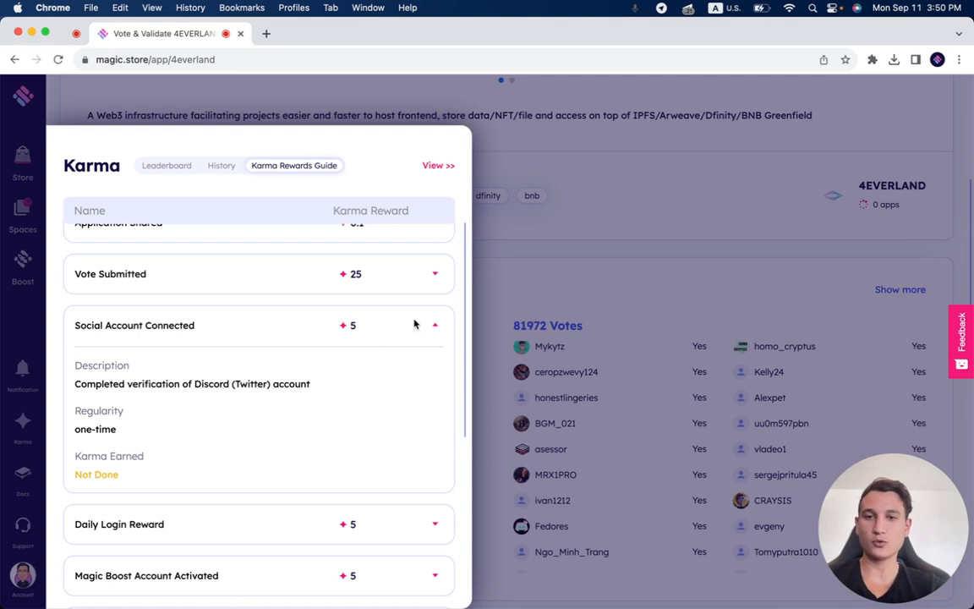
pyautogui.click(435, 324)
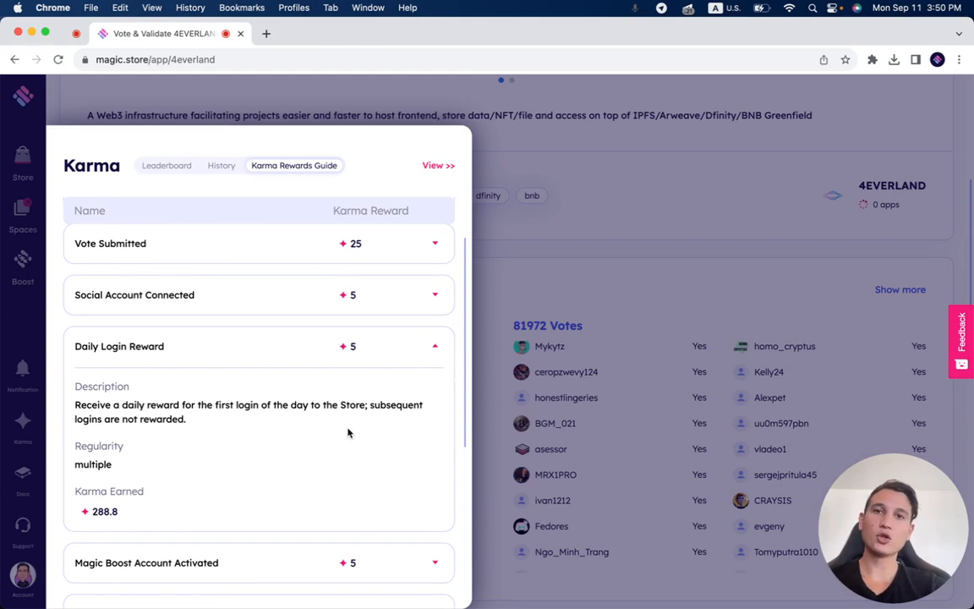
pyautogui.moveTo(345, 428)
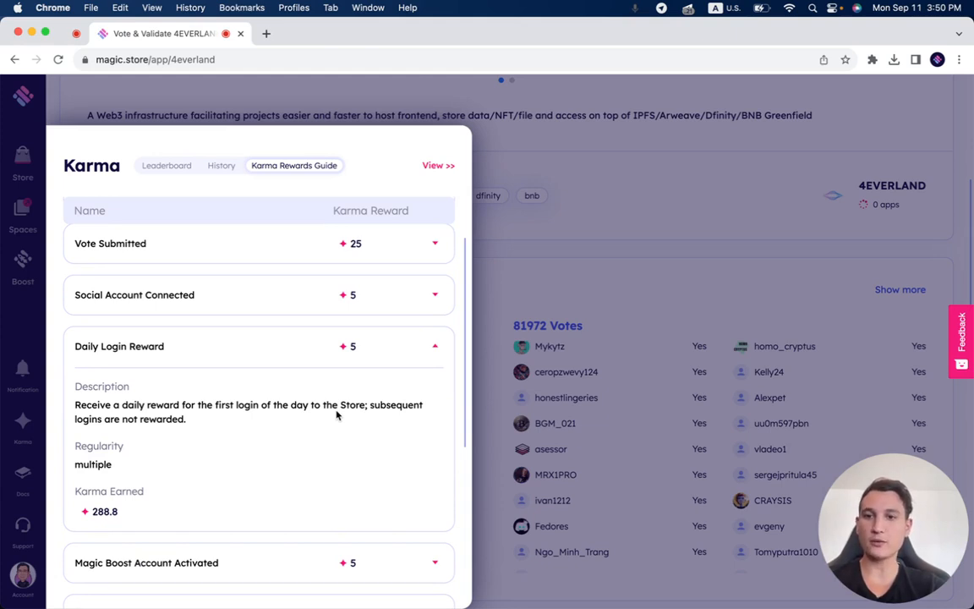
pyautogui.moveTo(106, 478)
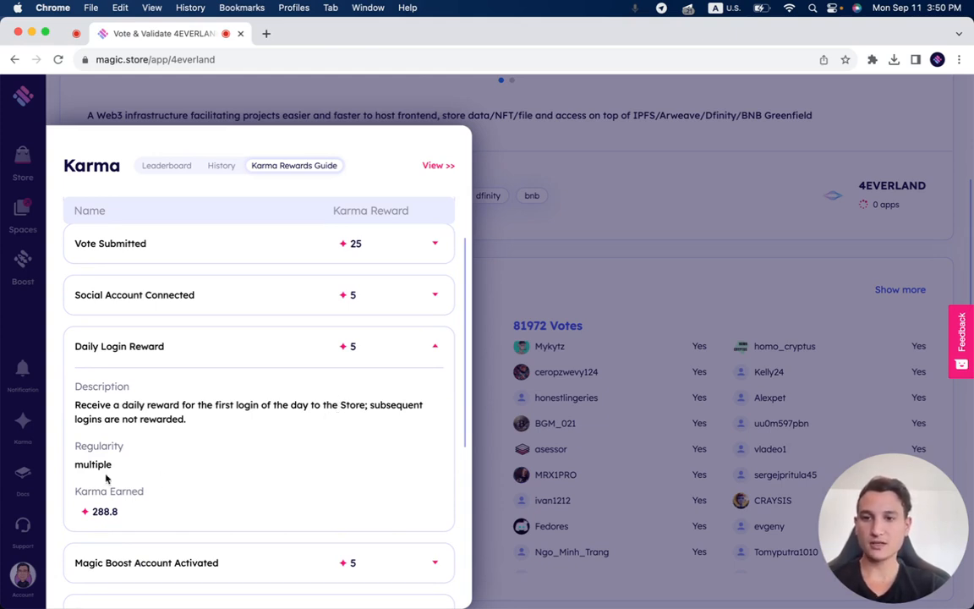
pyautogui.moveTo(382, 374)
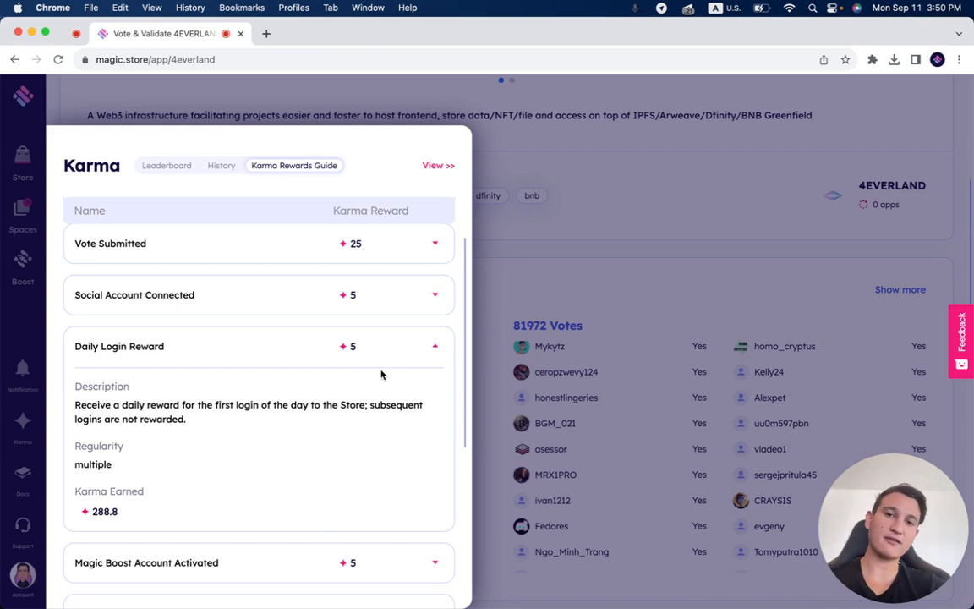
# - Collapse Daily Login Reward, then expand and collapse Magic Boost Activity and Hot Offer Claimed
pyautogui.click(435, 347)
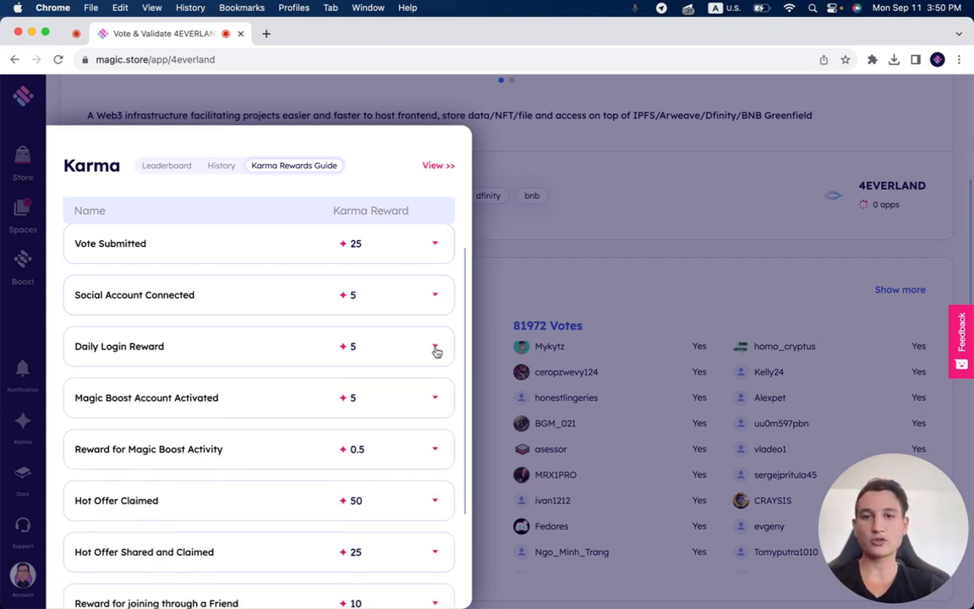
pyautogui.moveTo(436, 399)
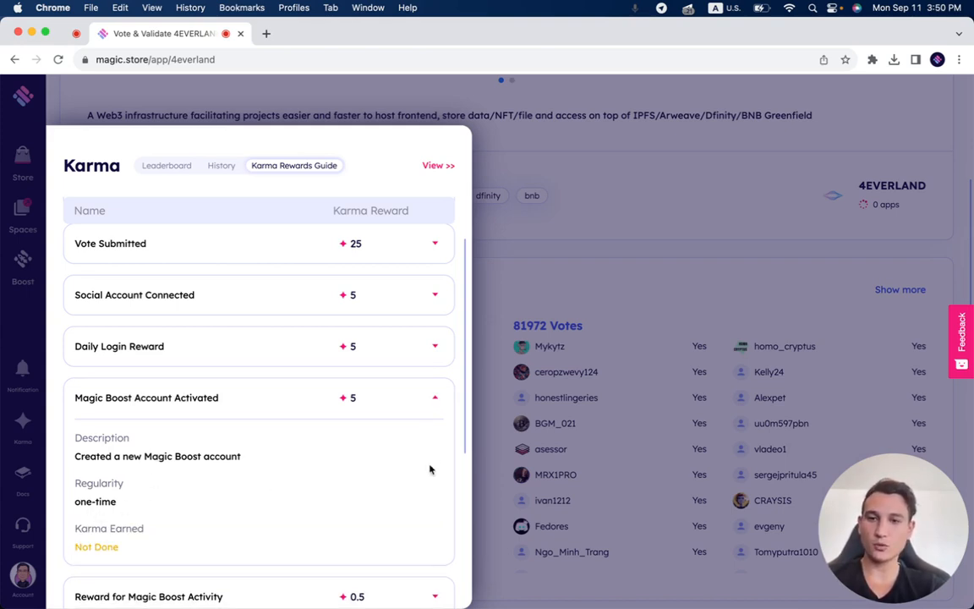
pyautogui.click(435, 398)
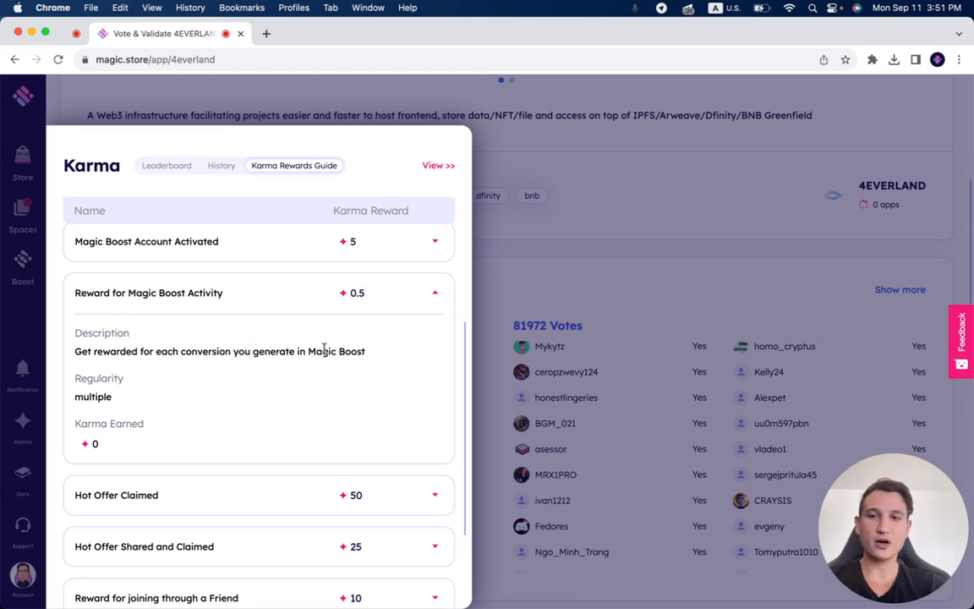
pyautogui.moveTo(336, 347)
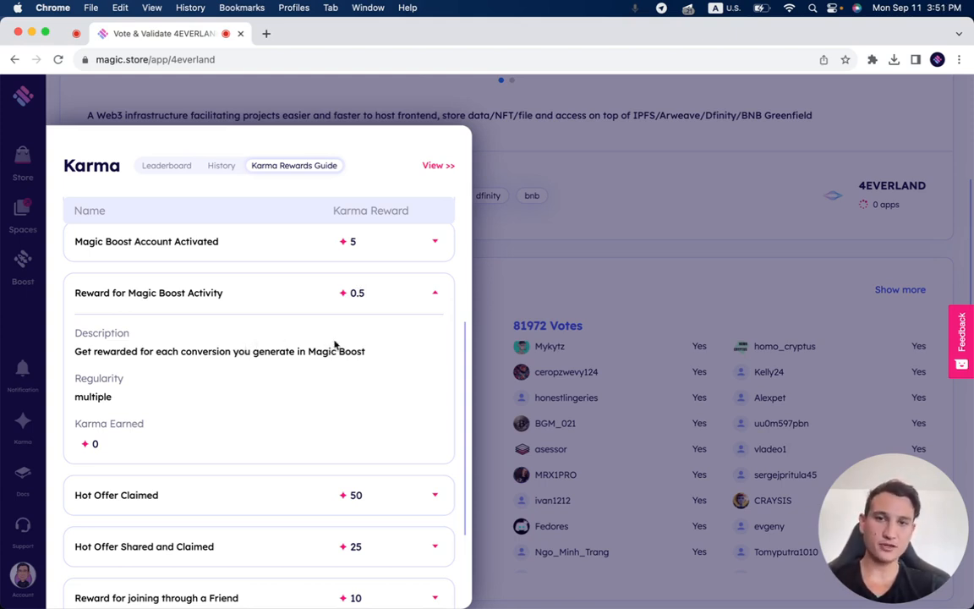
pyautogui.click(436, 292)
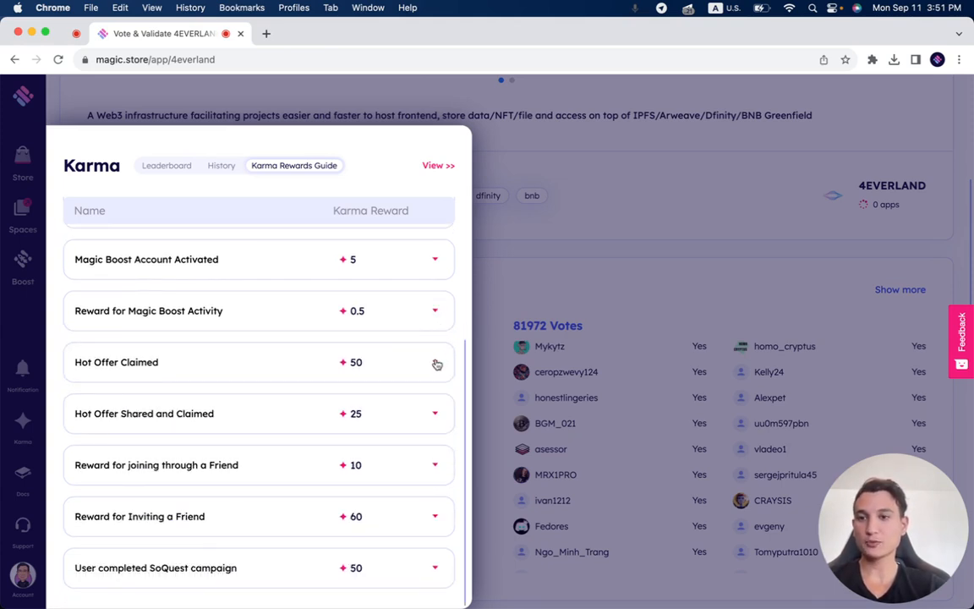
pyautogui.click(437, 362)
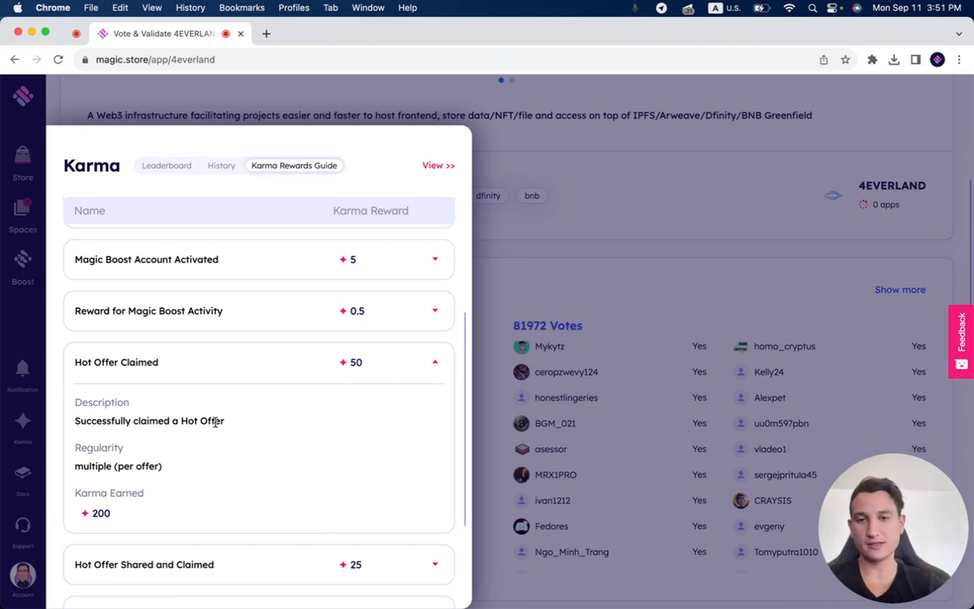
pyautogui.click(433, 363)
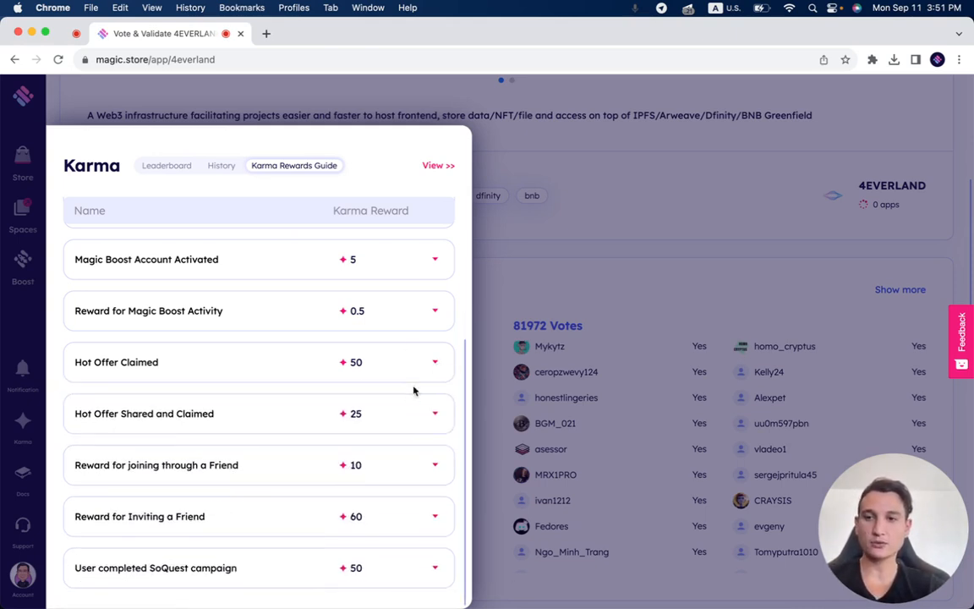
# - Toggle Hot Offer Shared and Claimed, expand joining through a Friend, then Inviting a Friend (60 karma)
pyautogui.click(433, 413)
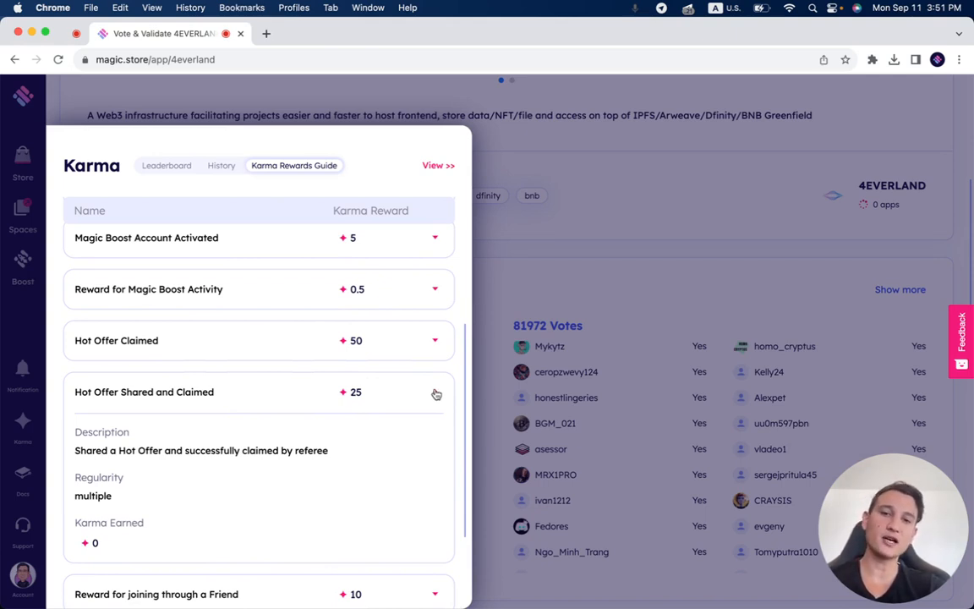
pyautogui.click(435, 394)
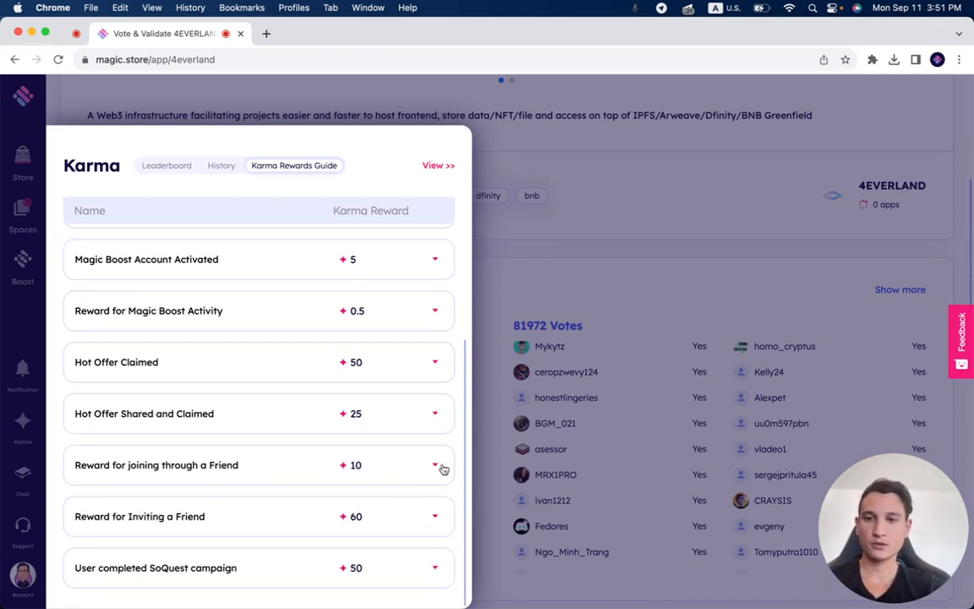
pyautogui.click(435, 466)
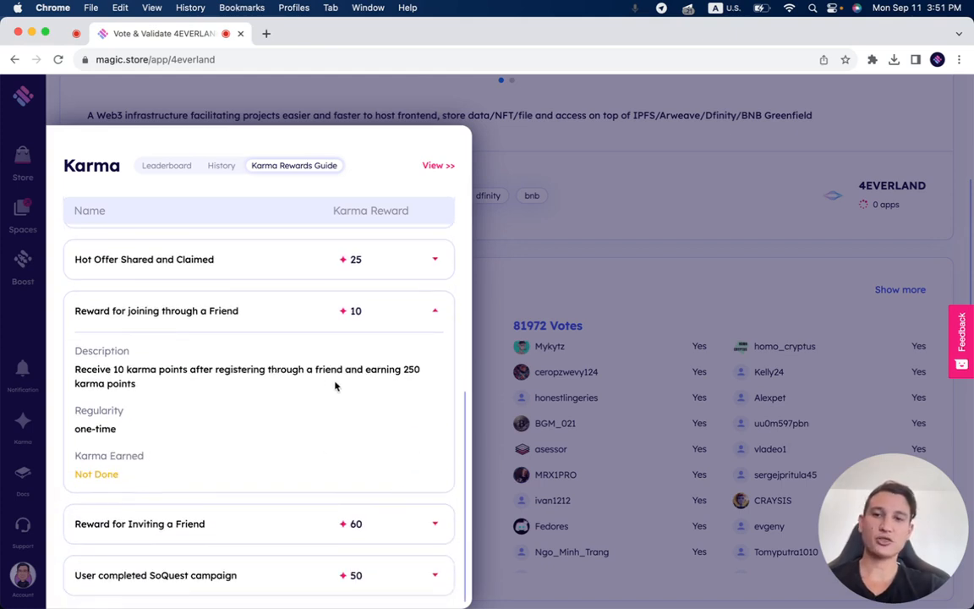
pyautogui.moveTo(391, 310)
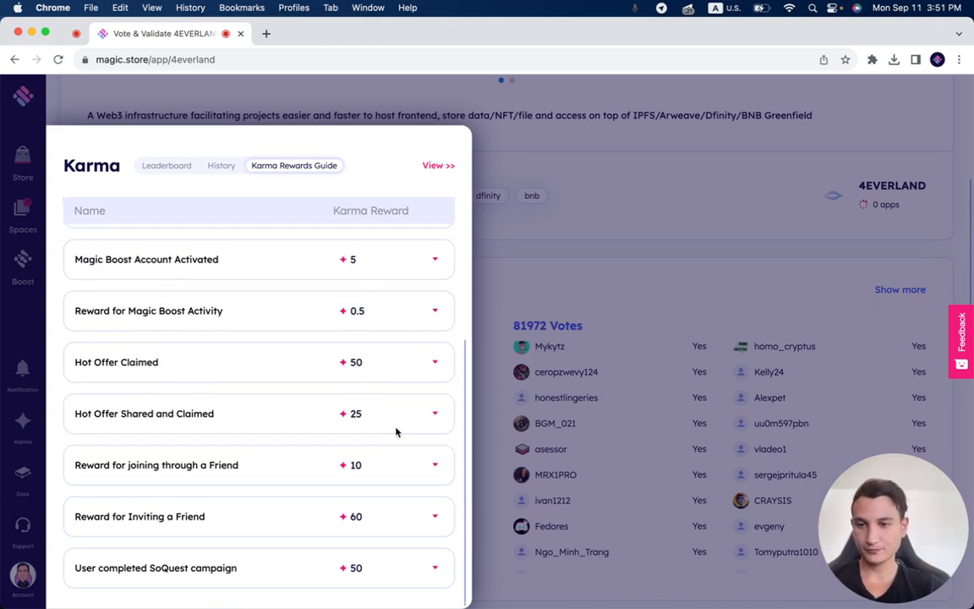
pyautogui.click(431, 517)
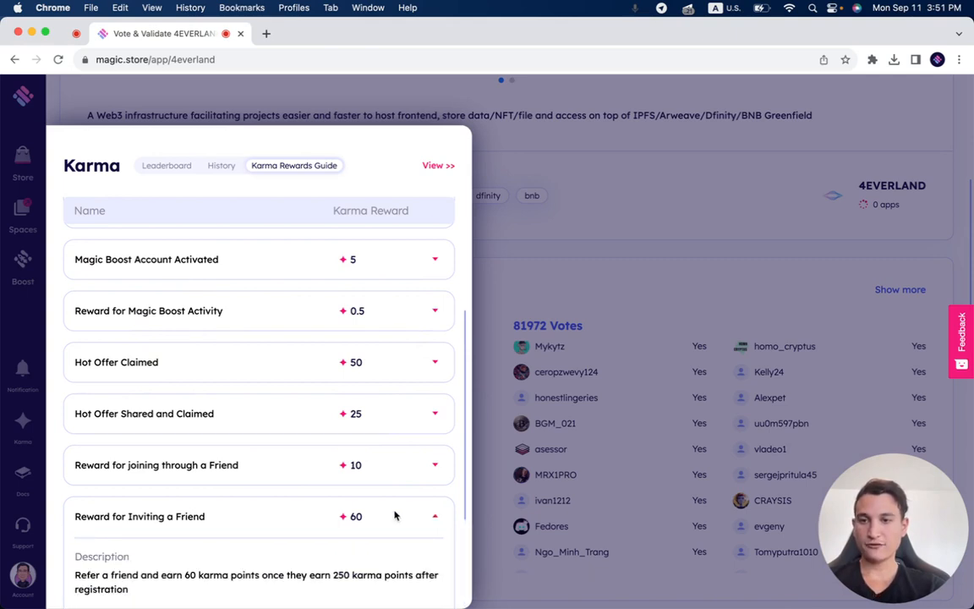
# - Scroll down the Karma Rewards Guide list toward the SoQuest campaign reward
pyautogui.scroll(-3)
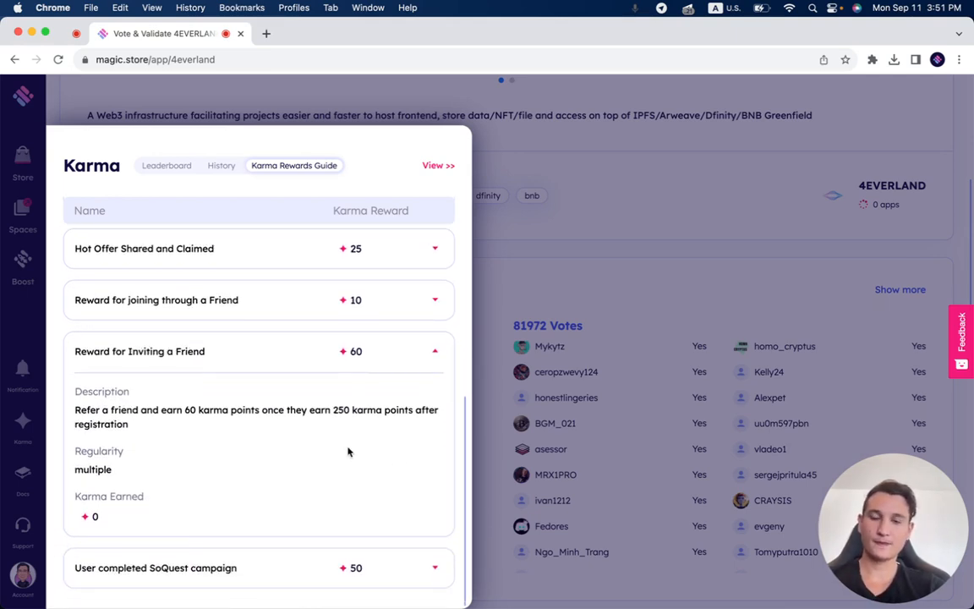
pyautogui.moveTo(336, 411)
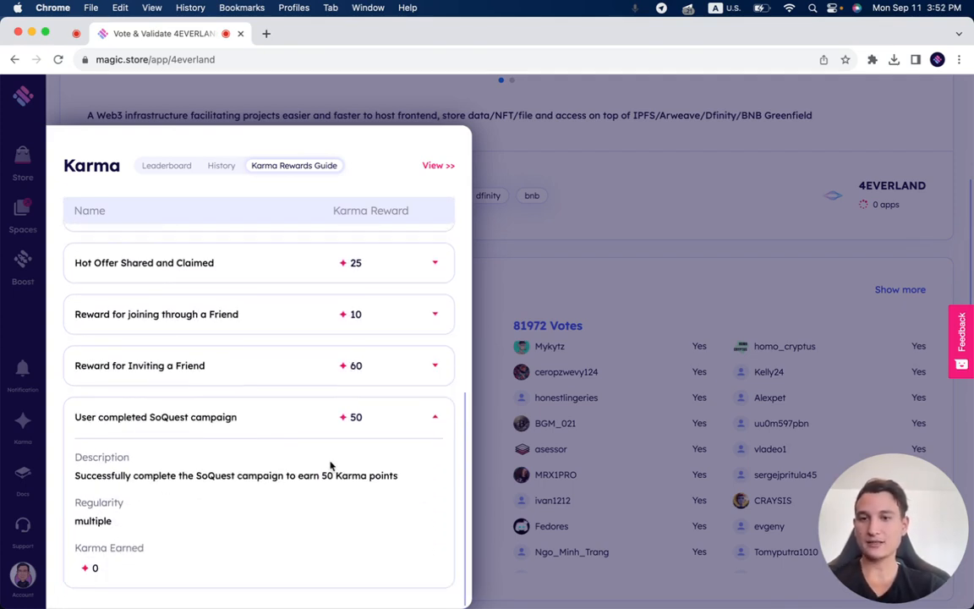
pyautogui.moveTo(339, 467)
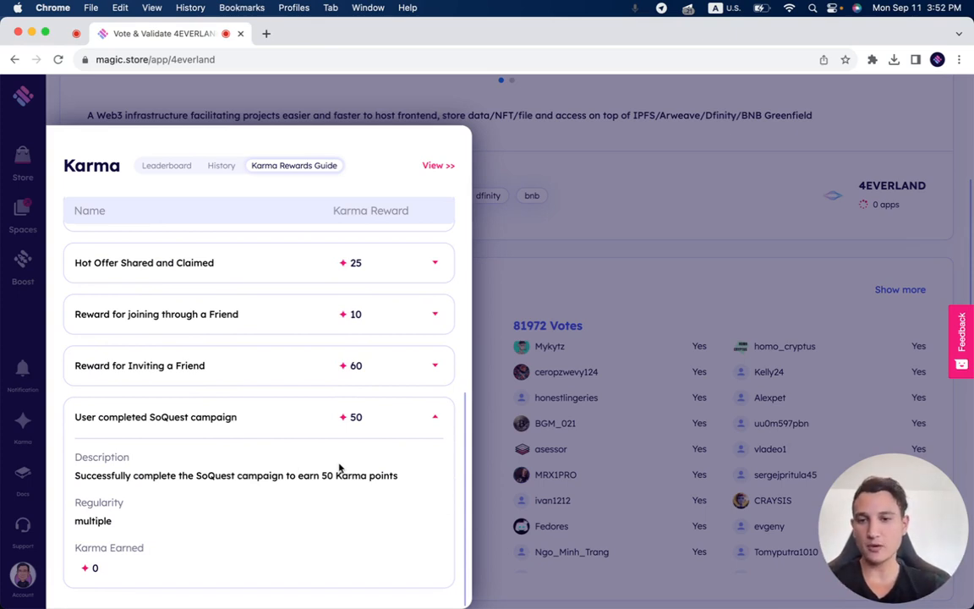
pyautogui.moveTo(360, 430)
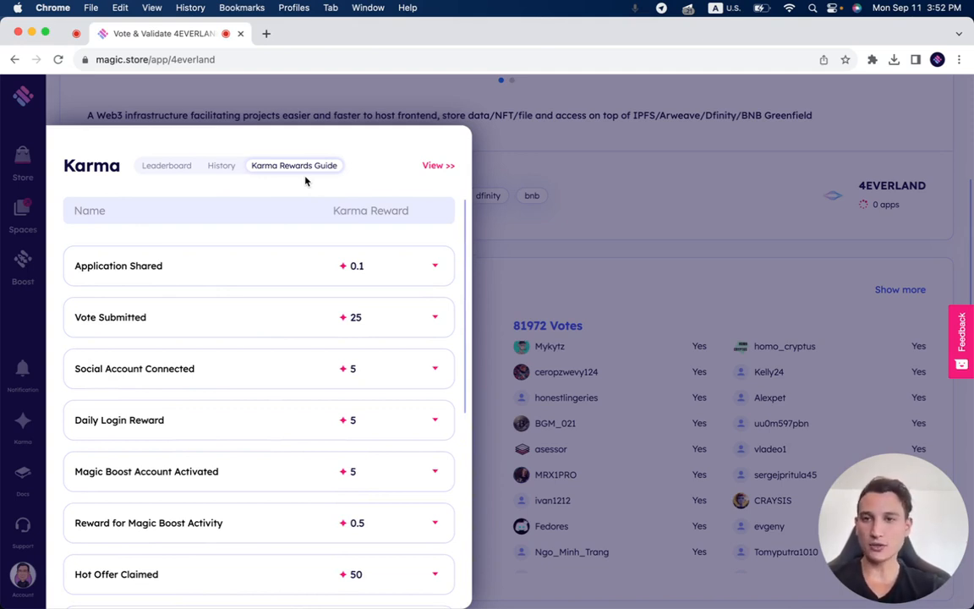
pyautogui.moveTo(475, 199)
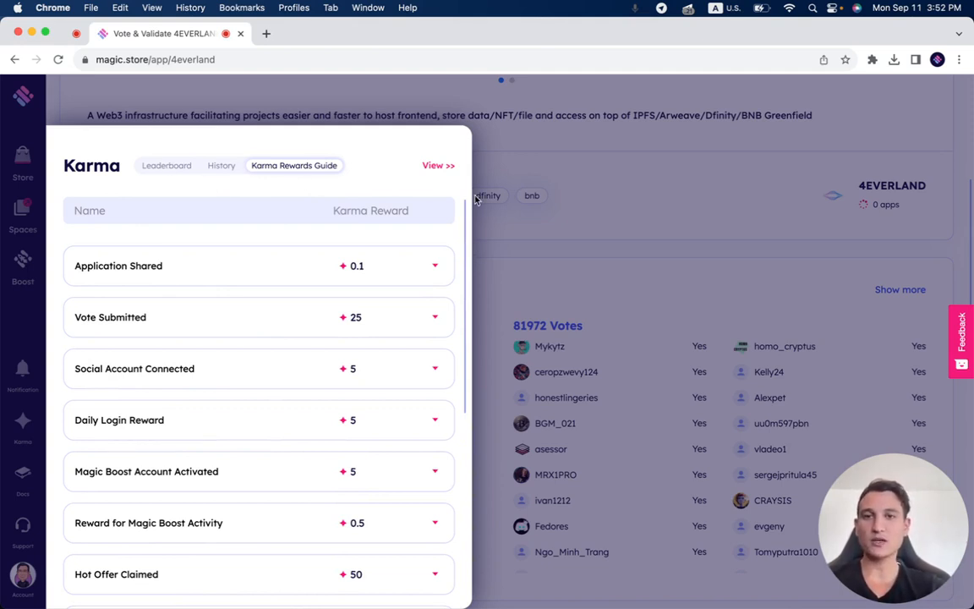